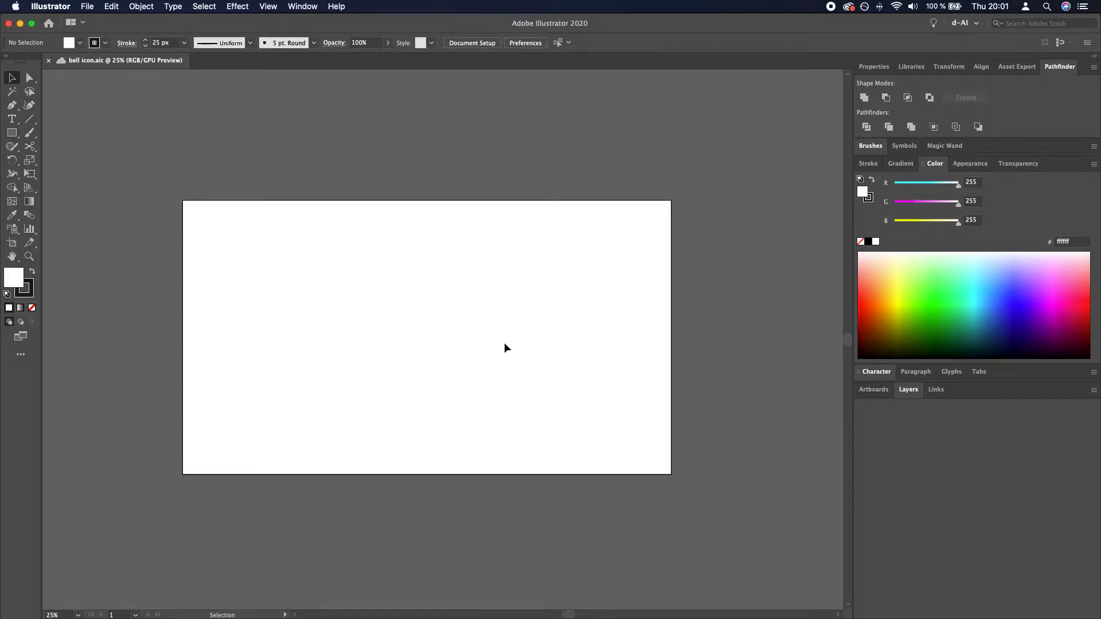
{"action": "mouse_move", "coordinate": [334, 261]}
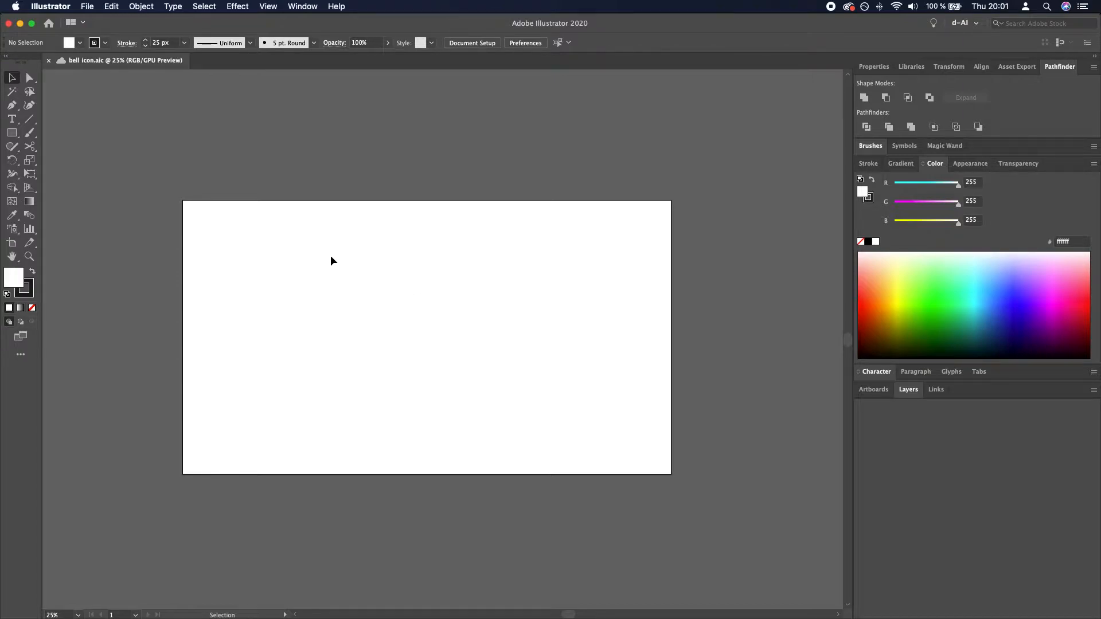
Draw a tall rounded rectangle with a thick dark outline for the bell body
{"action": "left_click", "coordinate": [11, 133]}
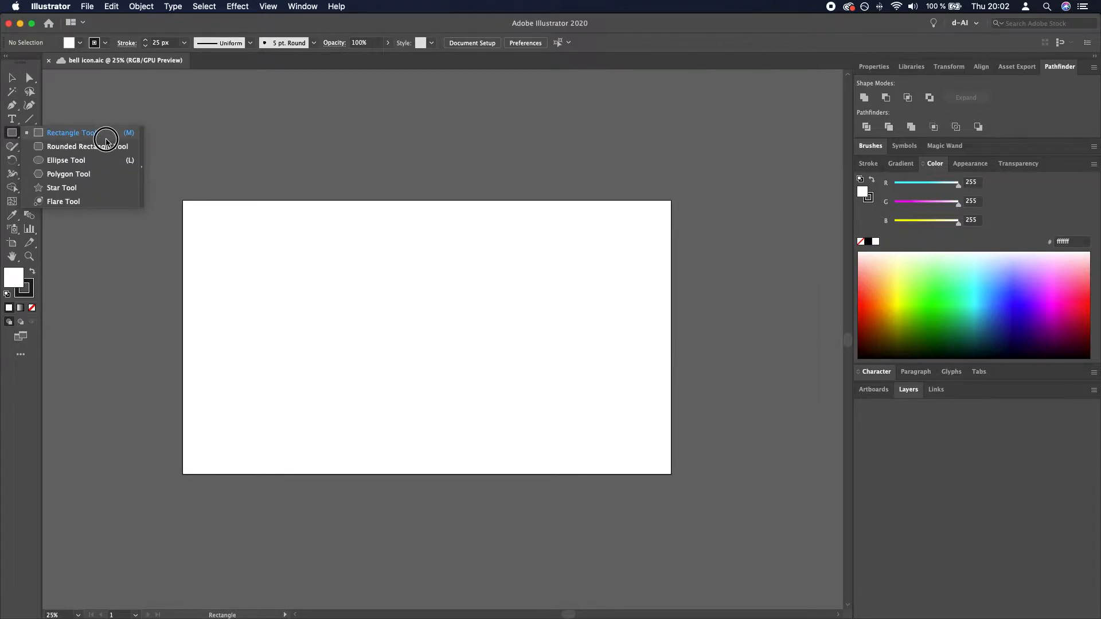
{"action": "mouse_move", "coordinate": [130, 150]}
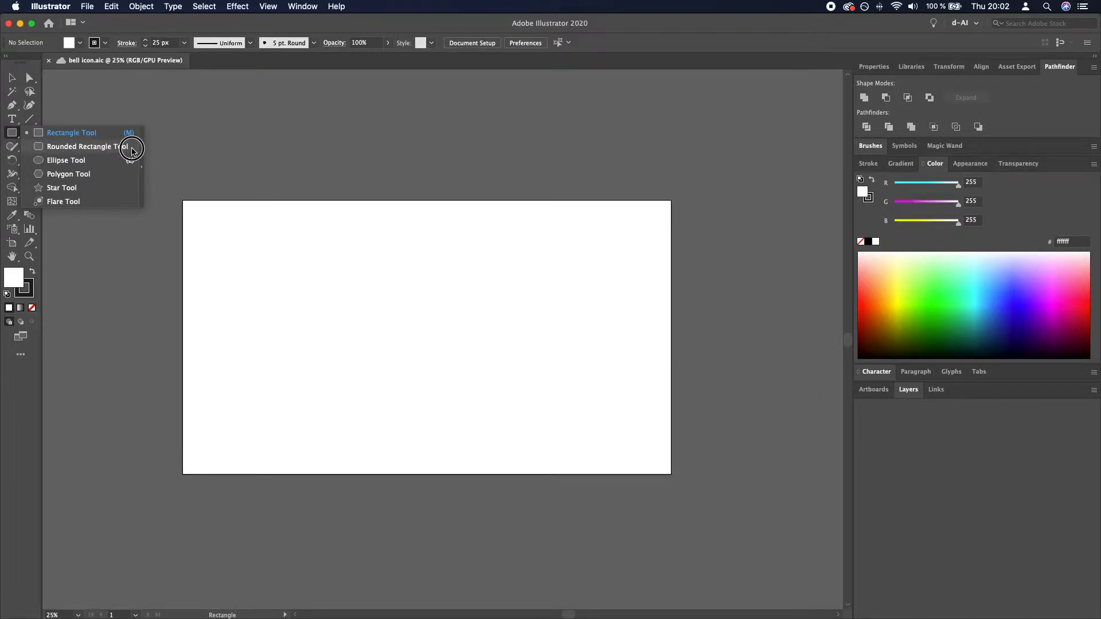
{"action": "left_click", "coordinate": [85, 146]}
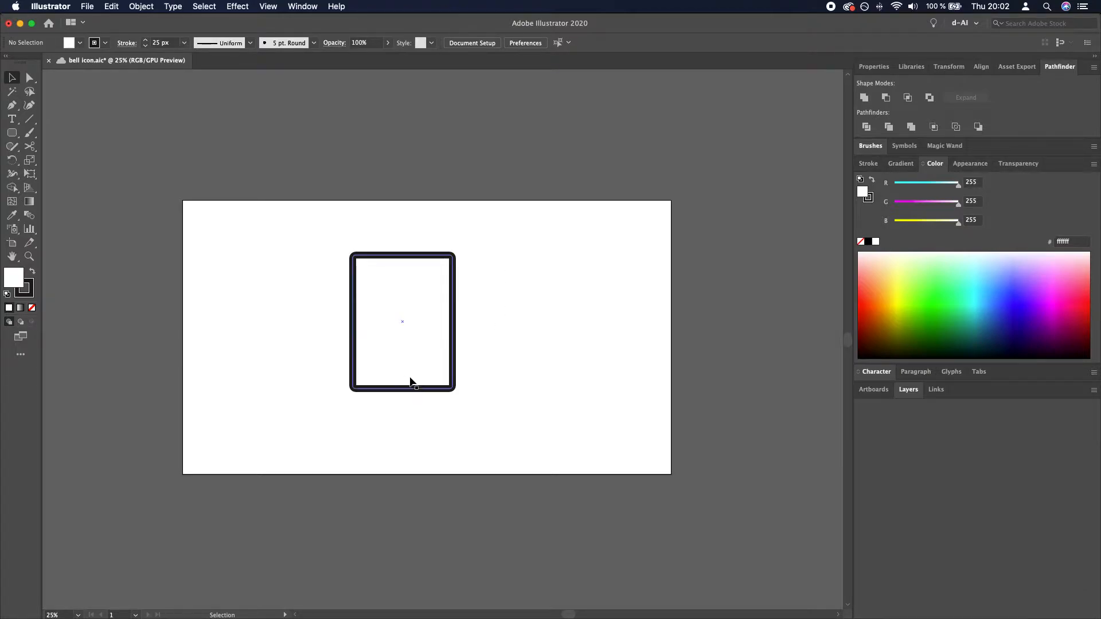
{"action": "left_click", "coordinate": [402, 322]}
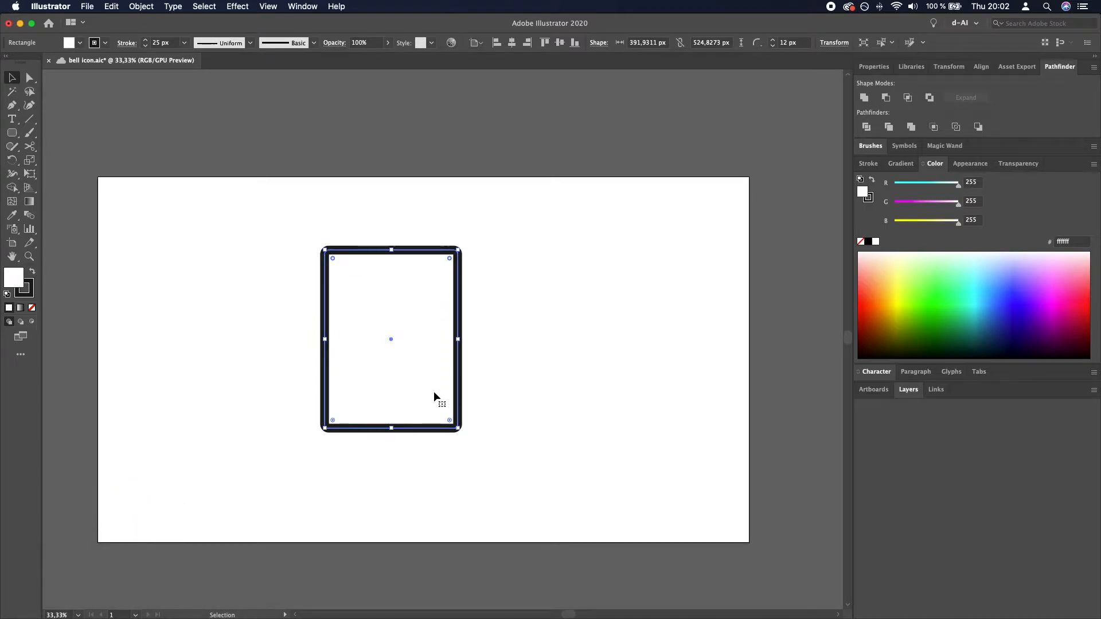
{"action": "mouse_move", "coordinate": [337, 265]}
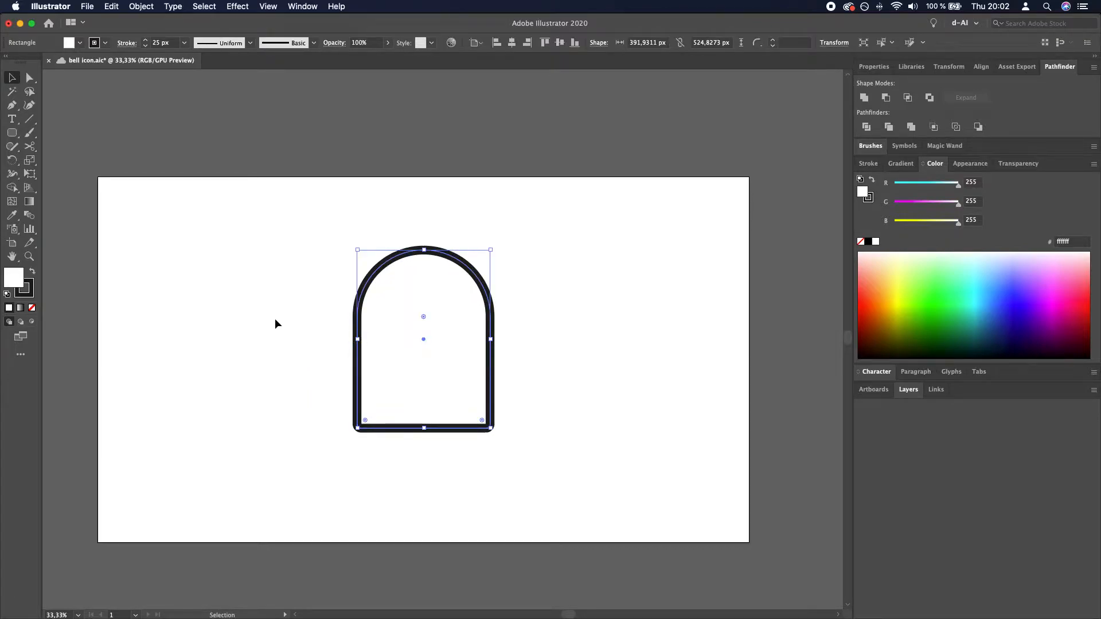
Place a wide pill-shaped rounded rectangle across the dome's base and select both shapes
{"action": "left_click", "coordinate": [550, 423]}
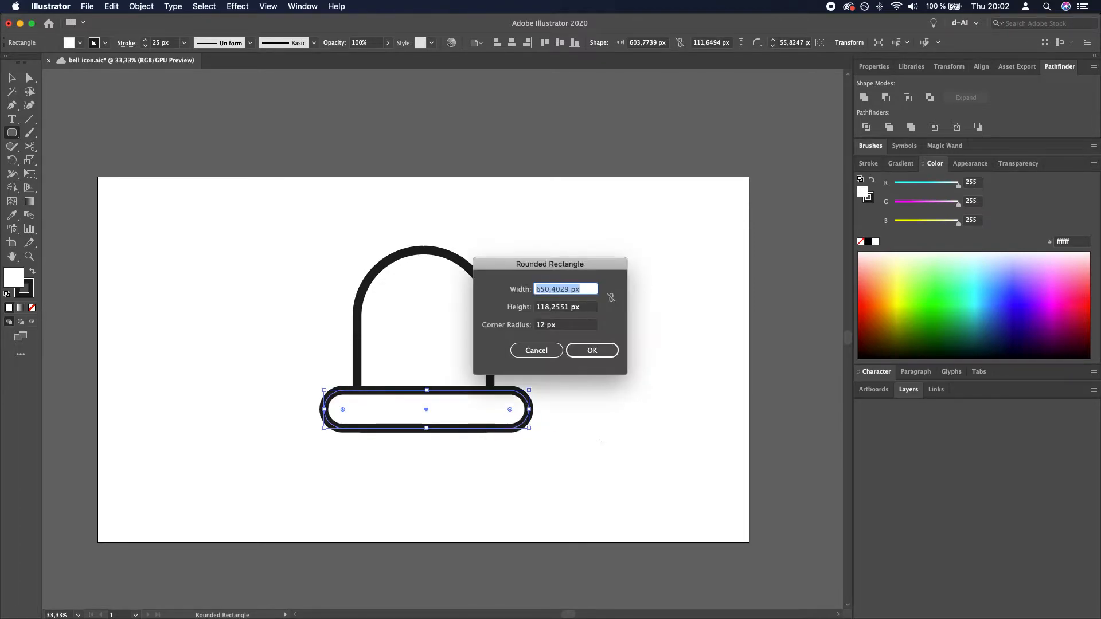
{"action": "left_click", "coordinate": [592, 351]}
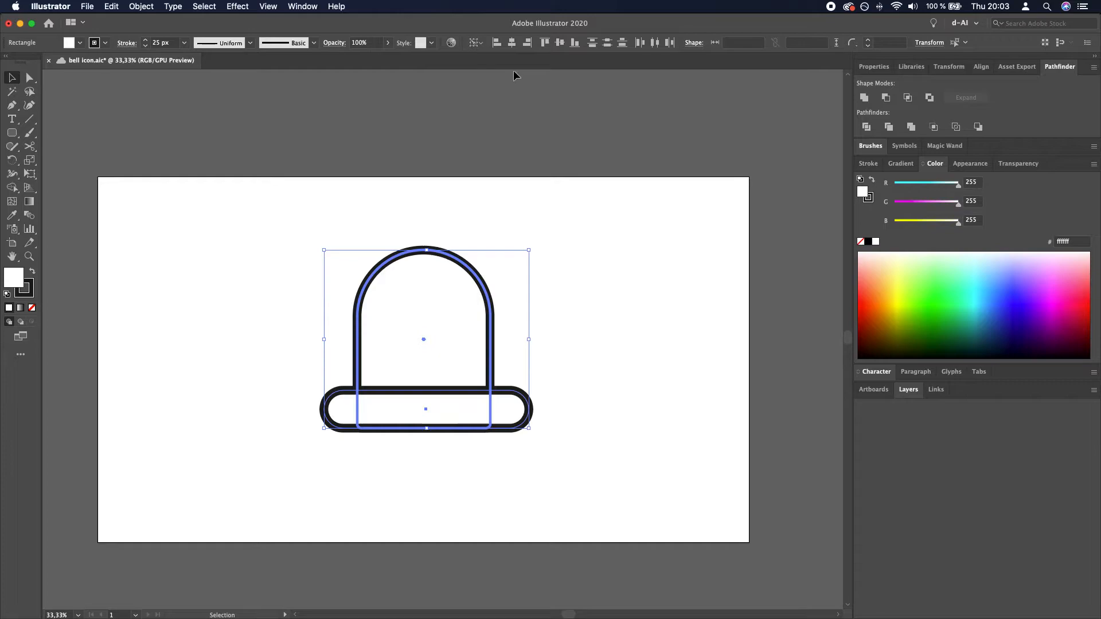
{"action": "left_click", "coordinate": [639, 290]}
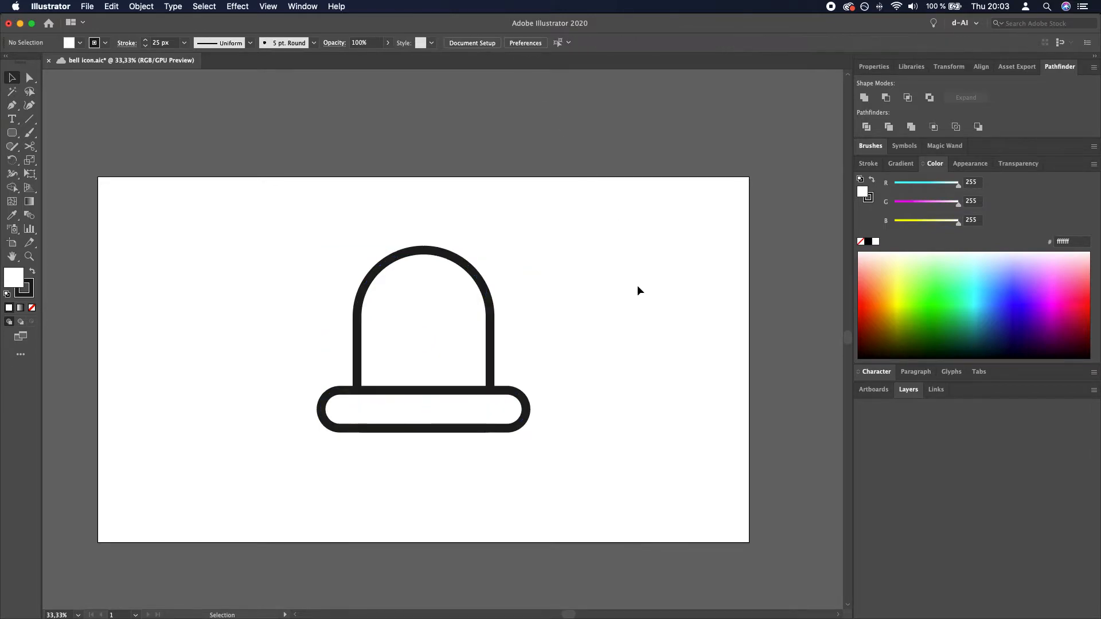
{"action": "mouse_move", "coordinate": [544, 479]}
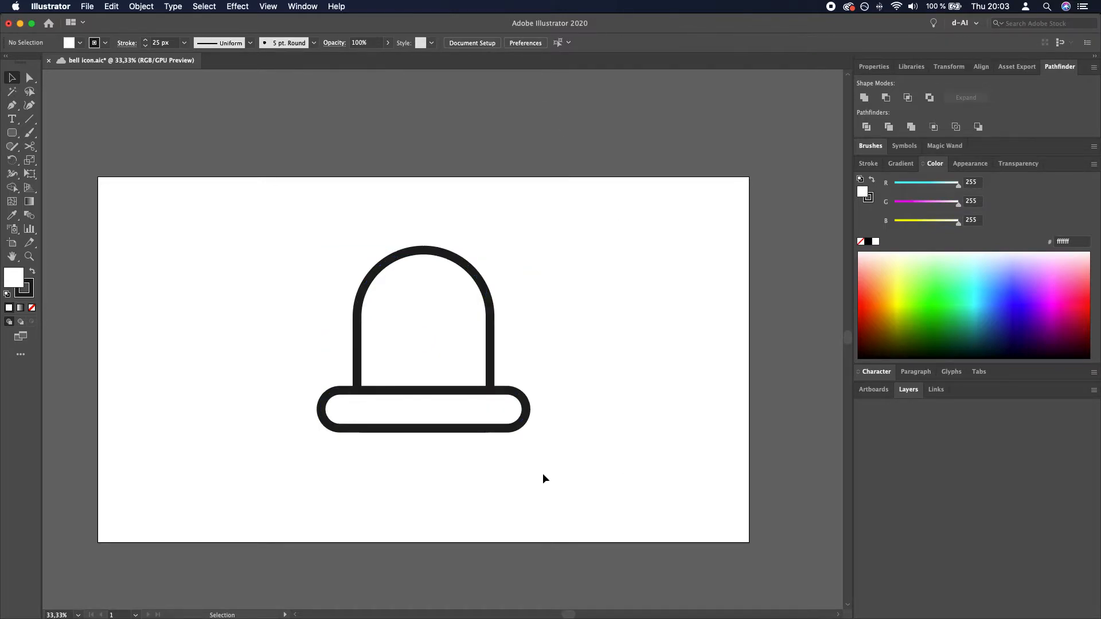
{"action": "left_click", "coordinate": [423, 410]}
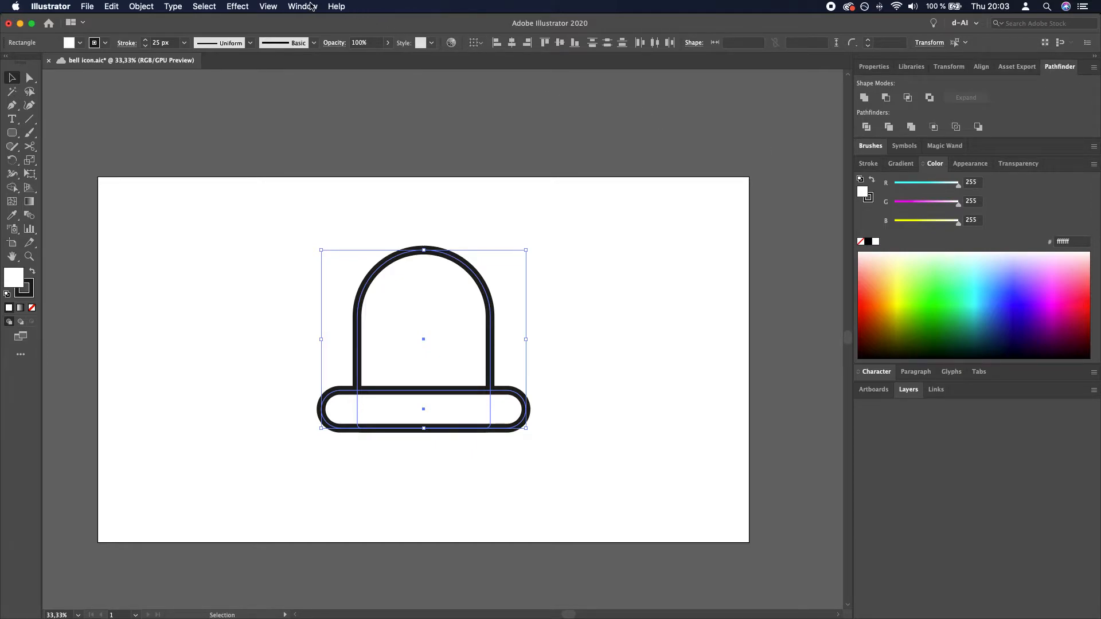
Unite the dome and base in Pathfinder into one continuous bell outline
{"action": "left_click", "coordinate": [301, 7]}
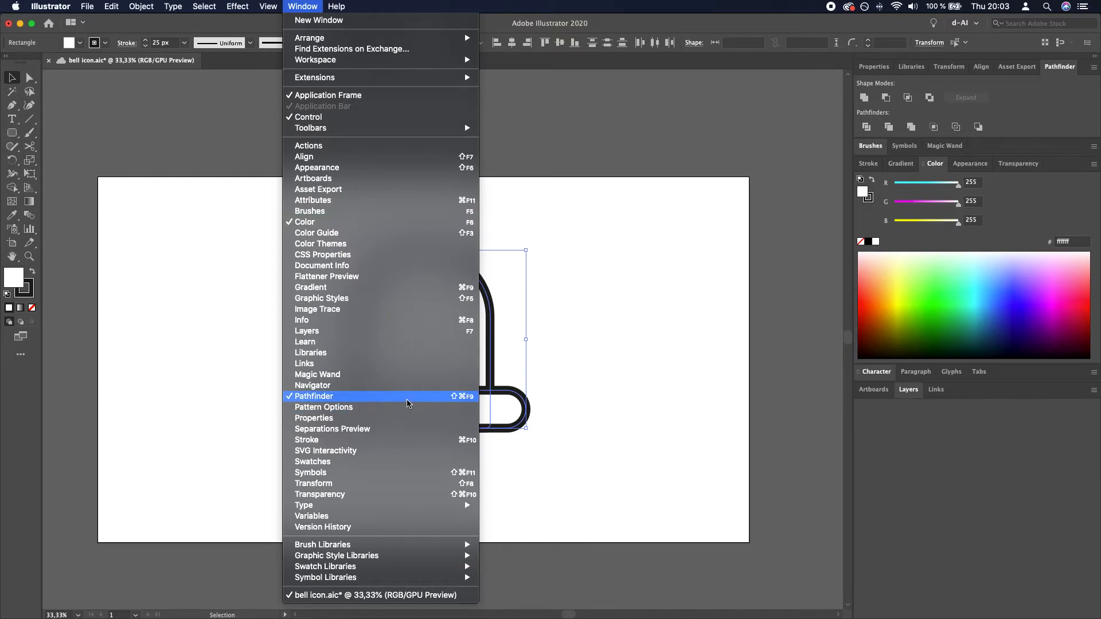
{"action": "left_click", "coordinate": [314, 395]}
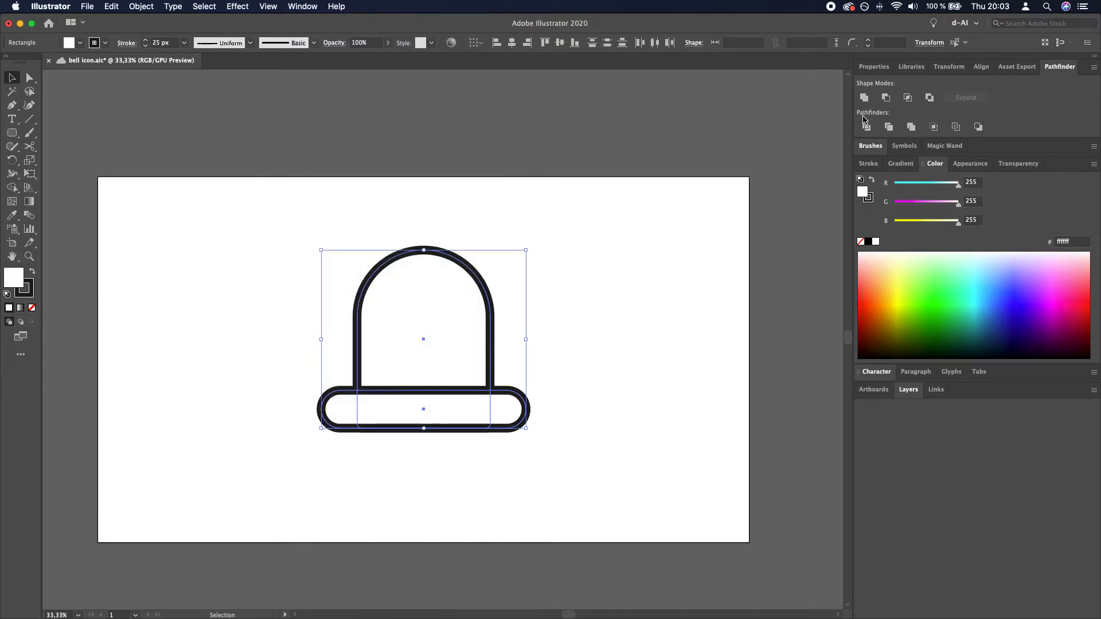
{"action": "mouse_move", "coordinate": [865, 96]}
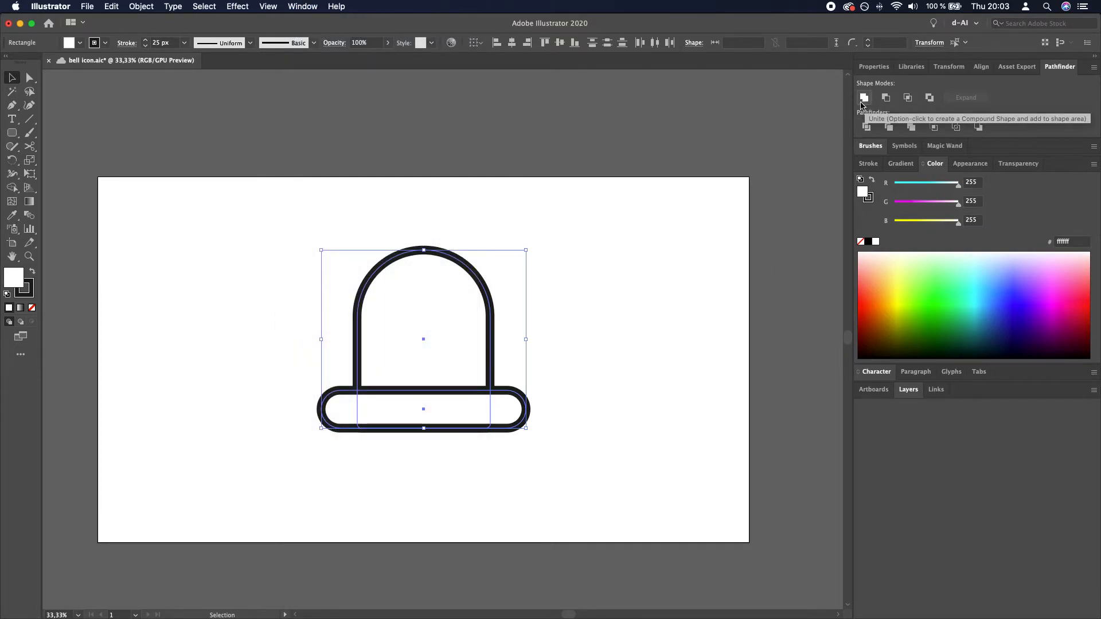
{"action": "left_click", "coordinate": [864, 97]}
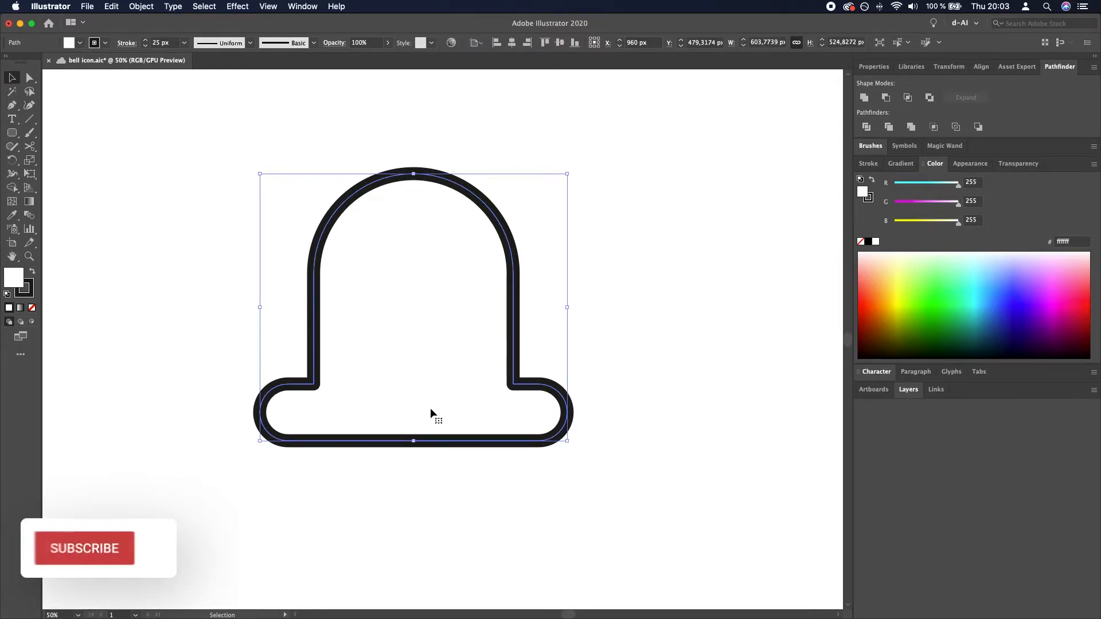
{"action": "left_click", "coordinate": [28, 78]}
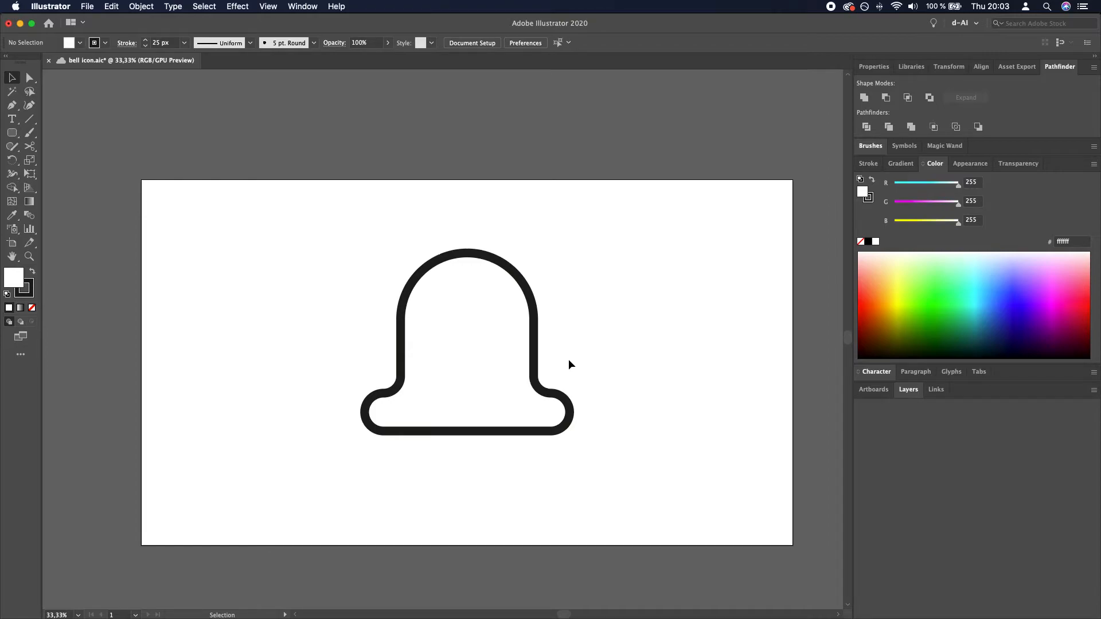
{"action": "mouse_move", "coordinate": [40, 170]}
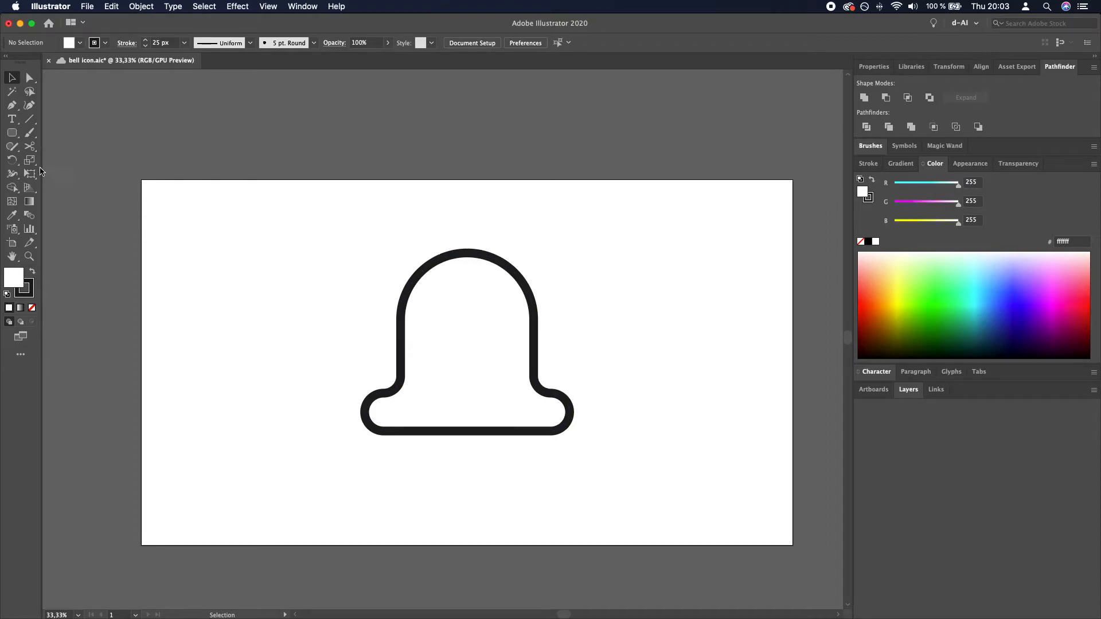
Draw unfilled circle loops and rotate one onto the bell's top, one as the clapper below
{"action": "left_click", "coordinate": [12, 133]}
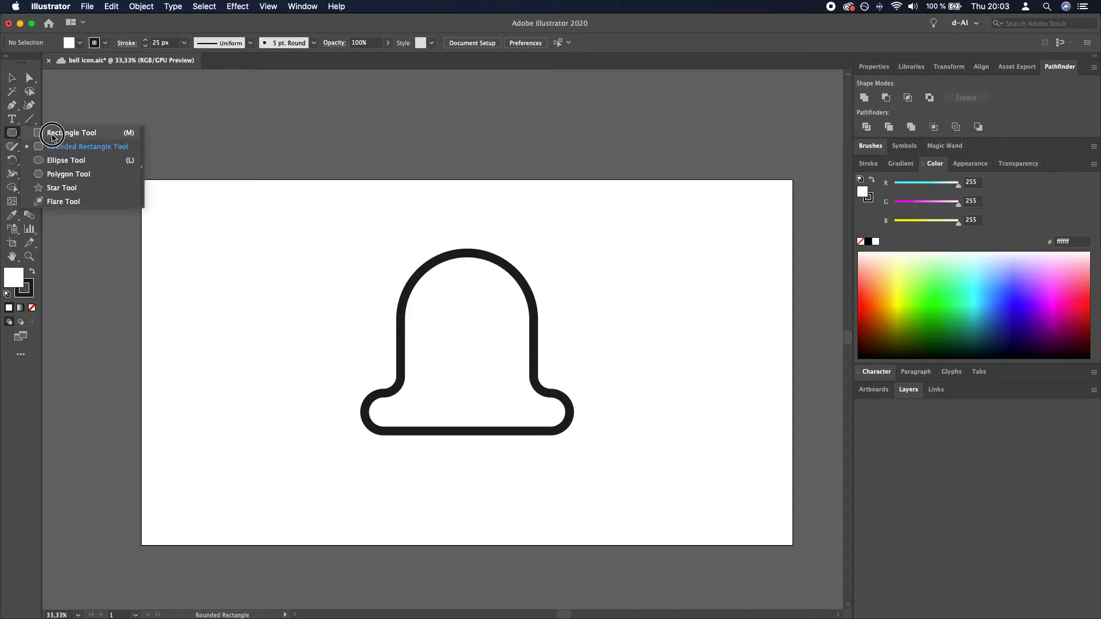
{"action": "mouse_move", "coordinate": [102, 146]}
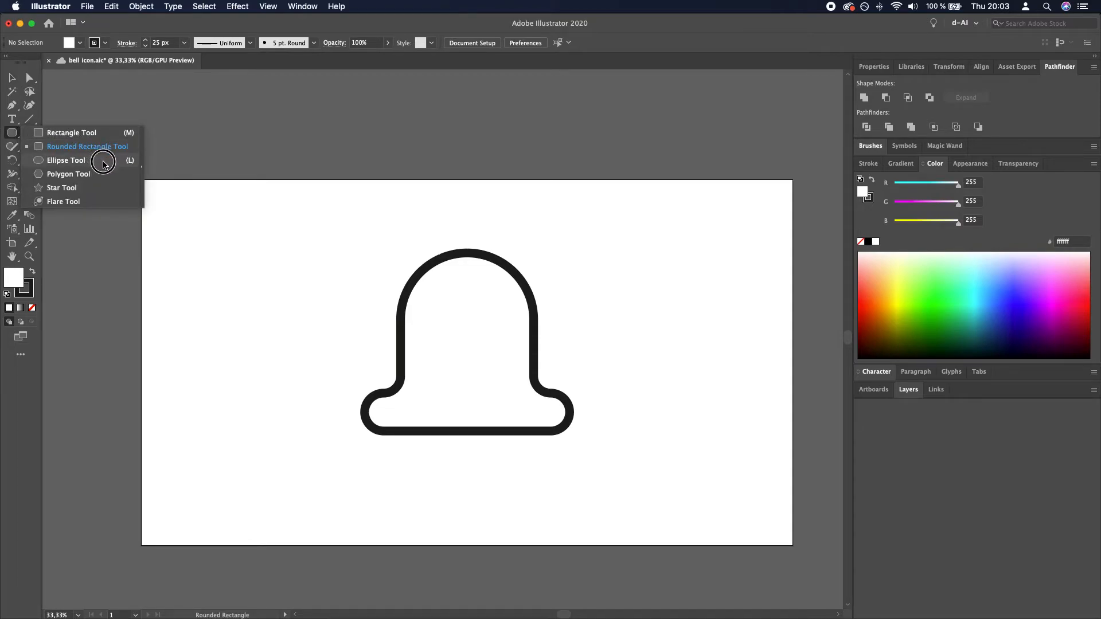
{"action": "left_click", "coordinate": [66, 161]}
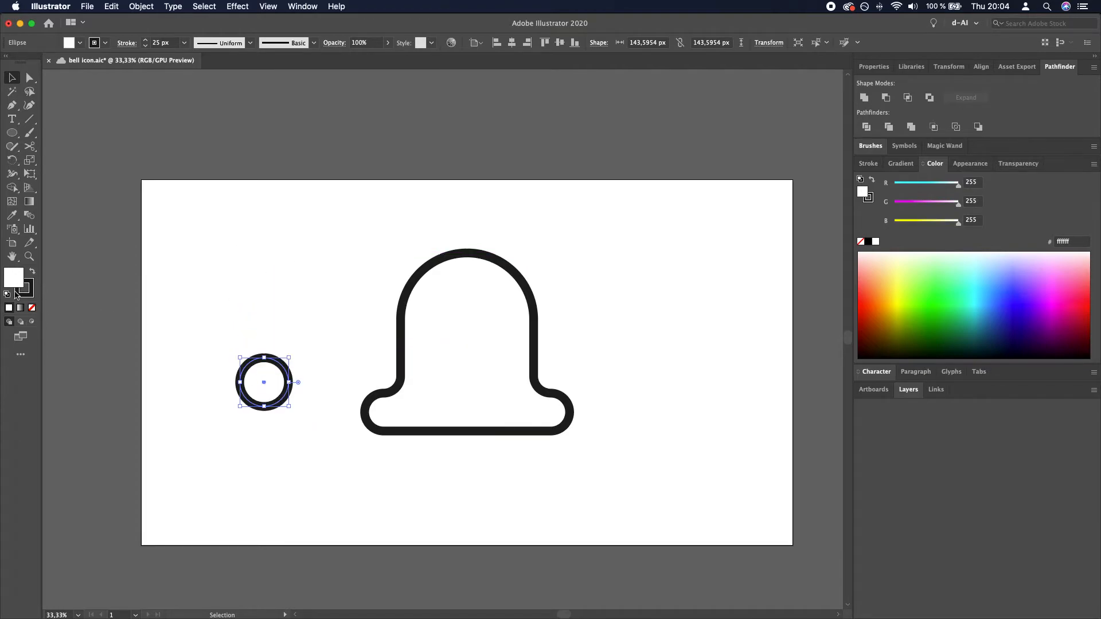
{"action": "left_click", "coordinate": [32, 308]}
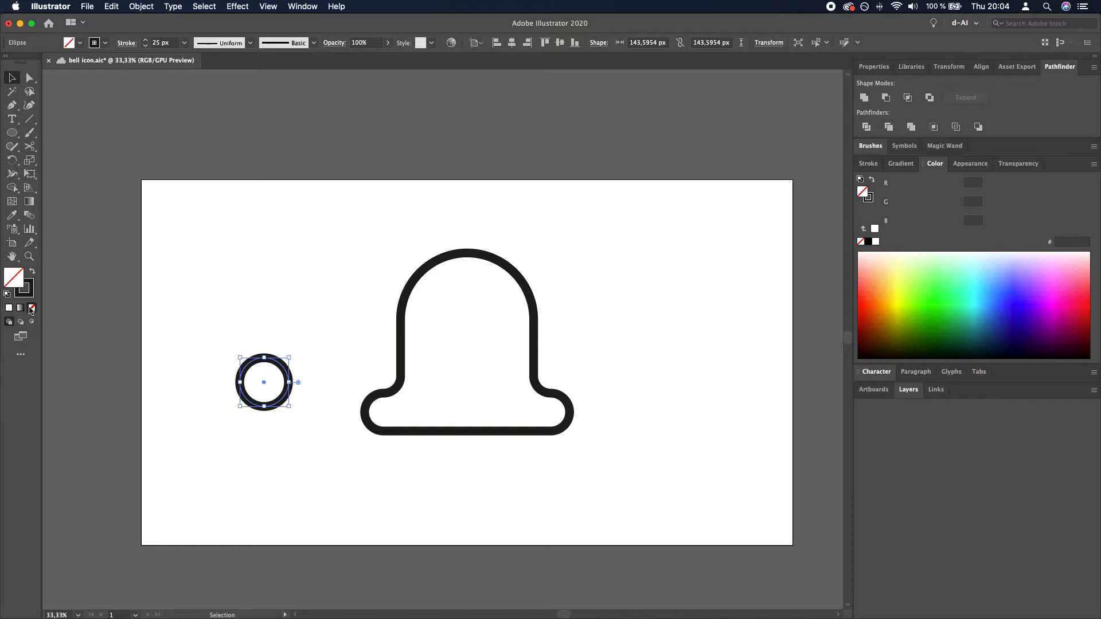
{"action": "left_click", "coordinate": [248, 308]}
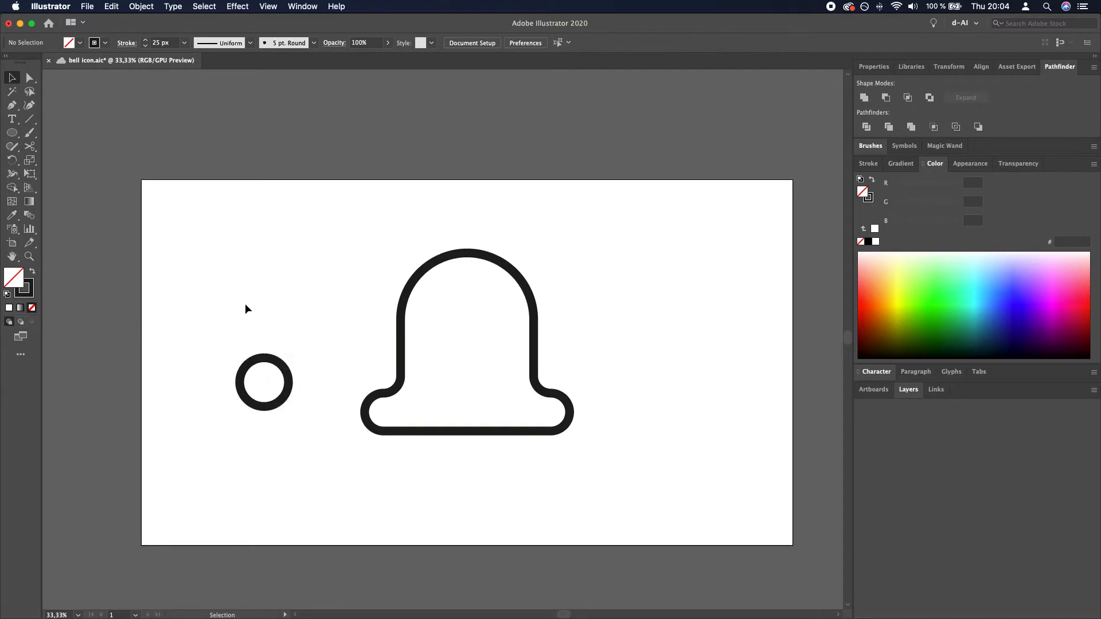
{"action": "mouse_move", "coordinate": [45, 93]}
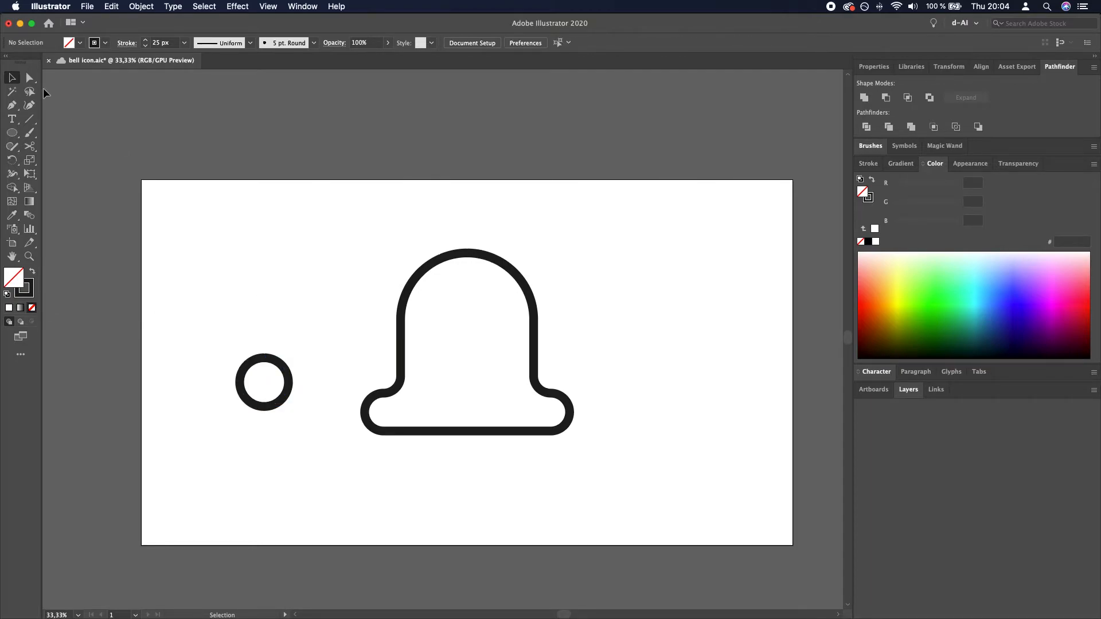
{"action": "mouse_move", "coordinate": [29, 78]}
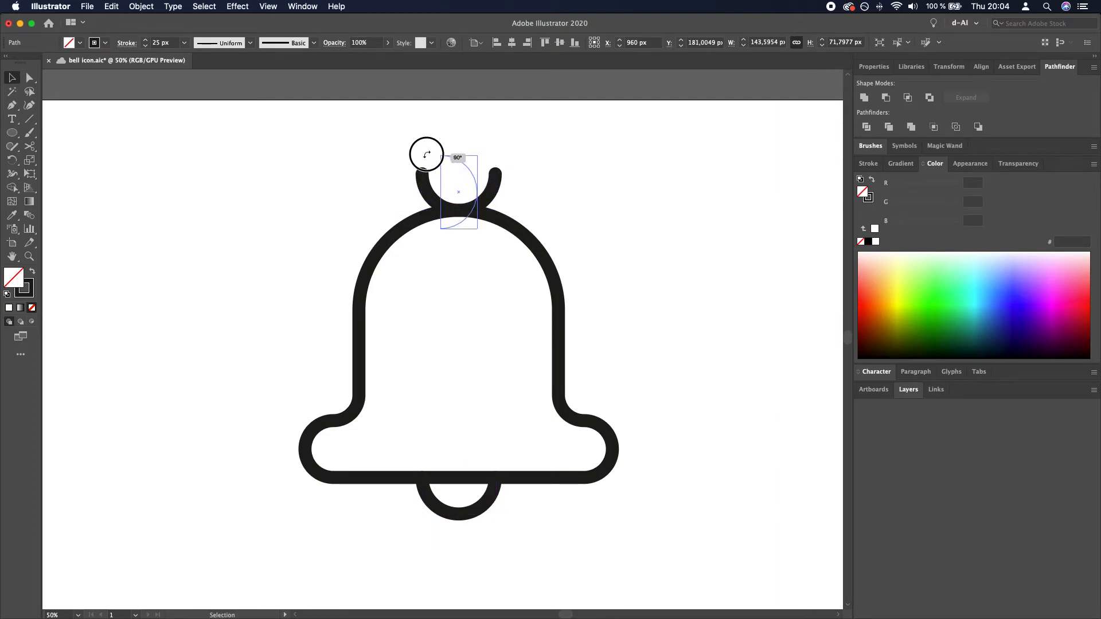
{"action": "left_click", "coordinate": [627, 187]}
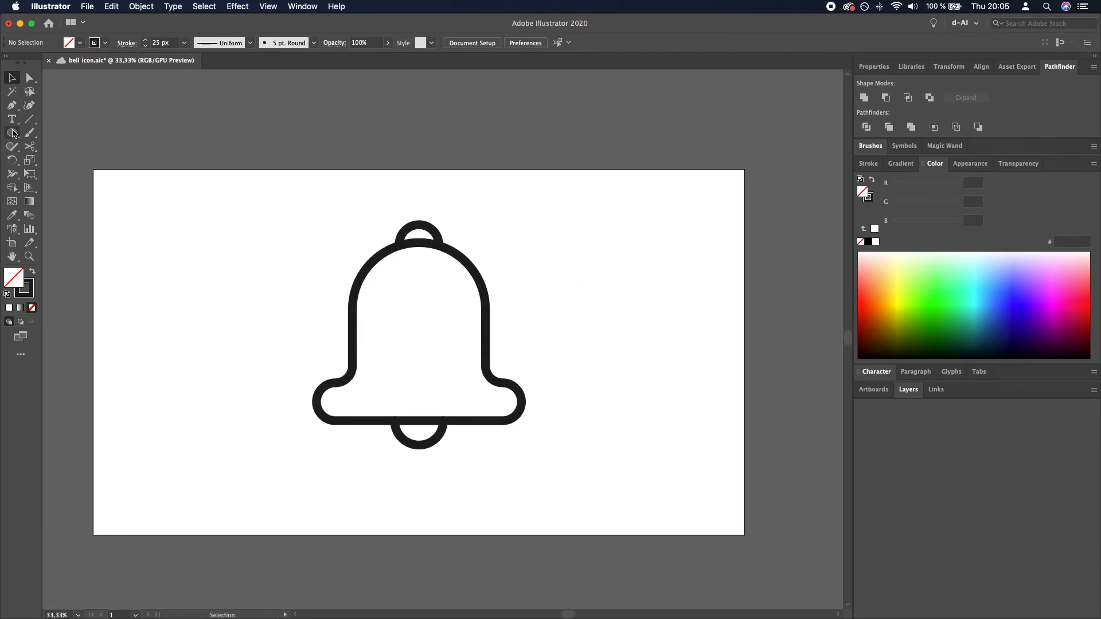
Draw an artboard-sized rectangle and fill it with pure yellow ffff00
{"action": "left_click", "coordinate": [12, 133]}
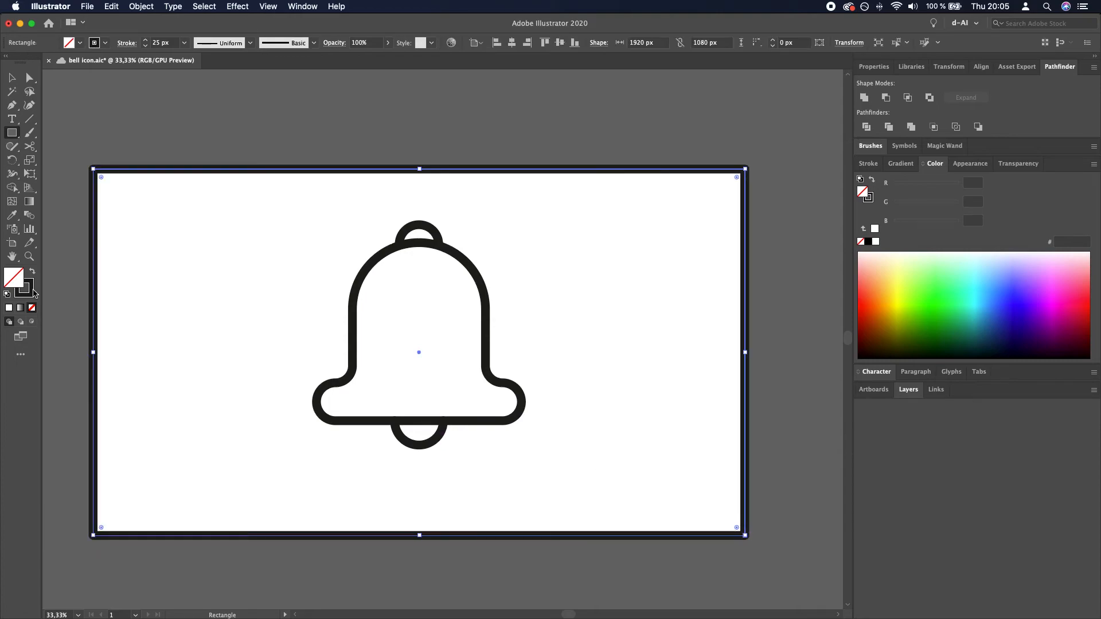
{"action": "left_click", "coordinate": [32, 307]}
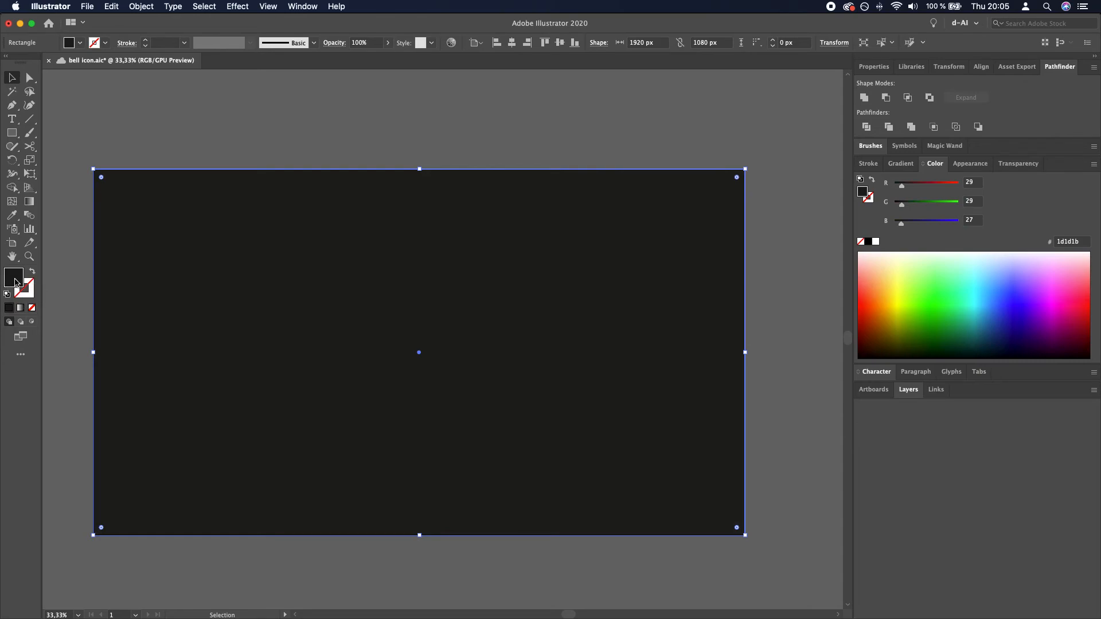
{"action": "double_click", "coordinate": [14, 278]}
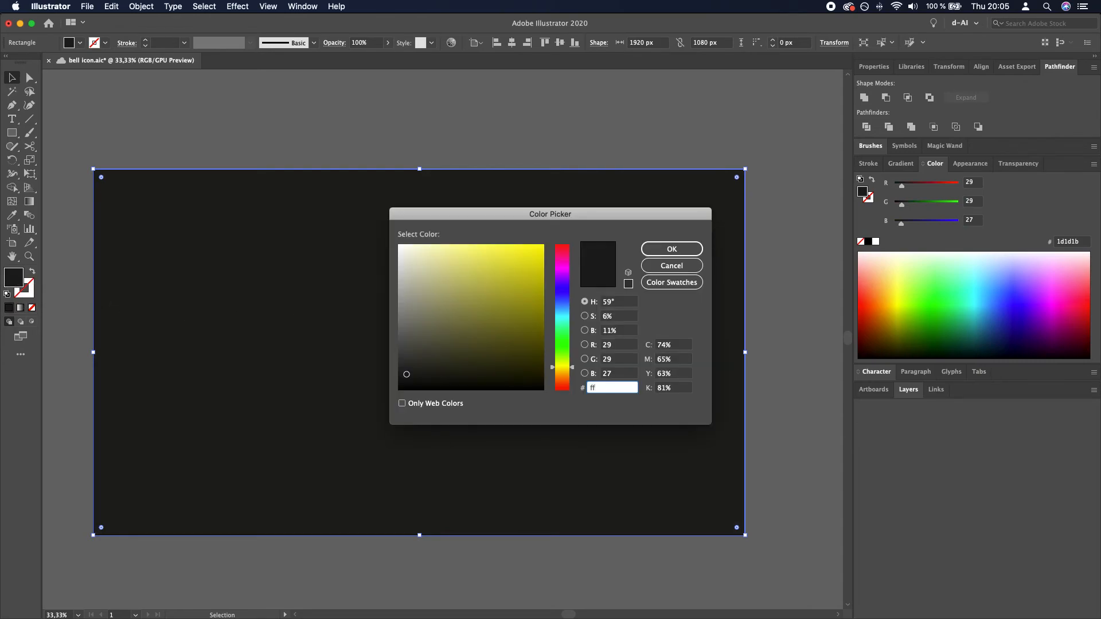
{"action": "type", "text": "ffff00"}
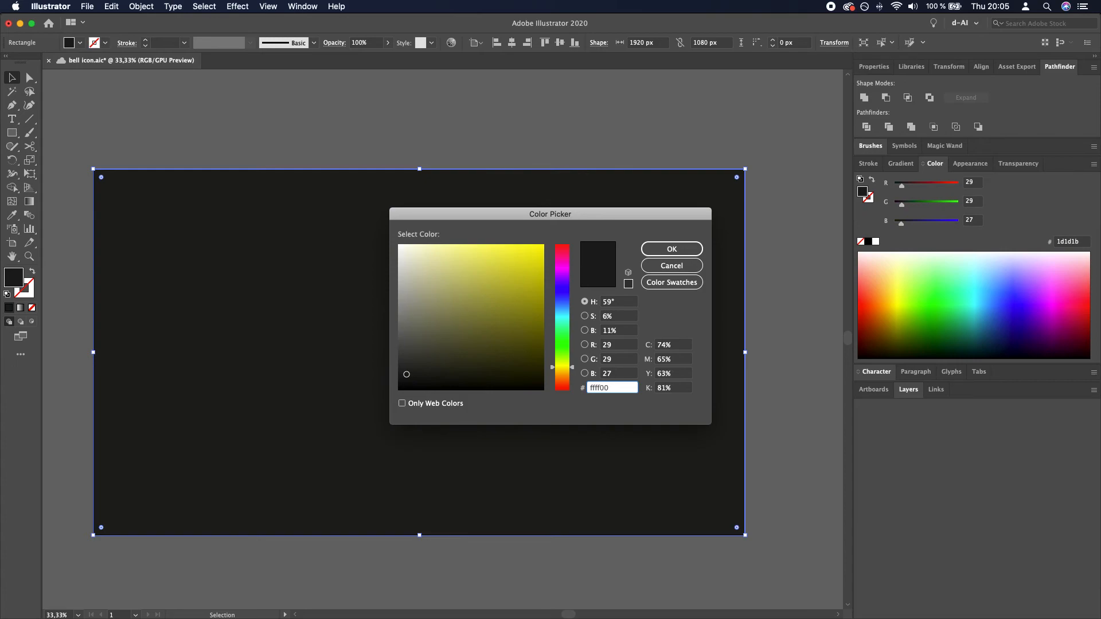
{"action": "type", "text": "ffff00"}
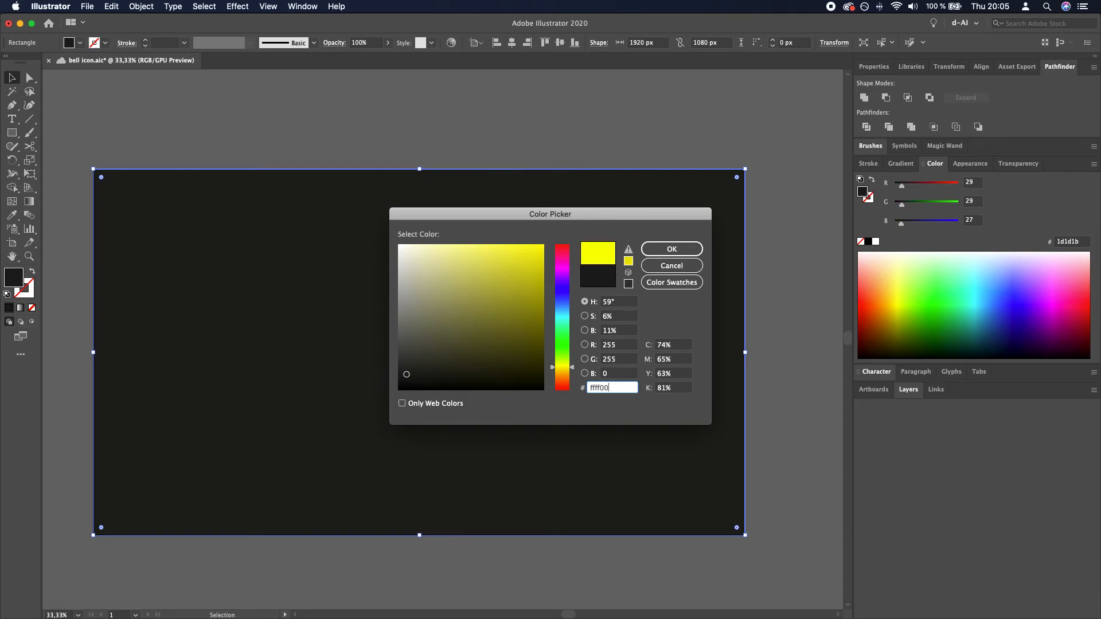
{"action": "left_click", "coordinate": [670, 249]}
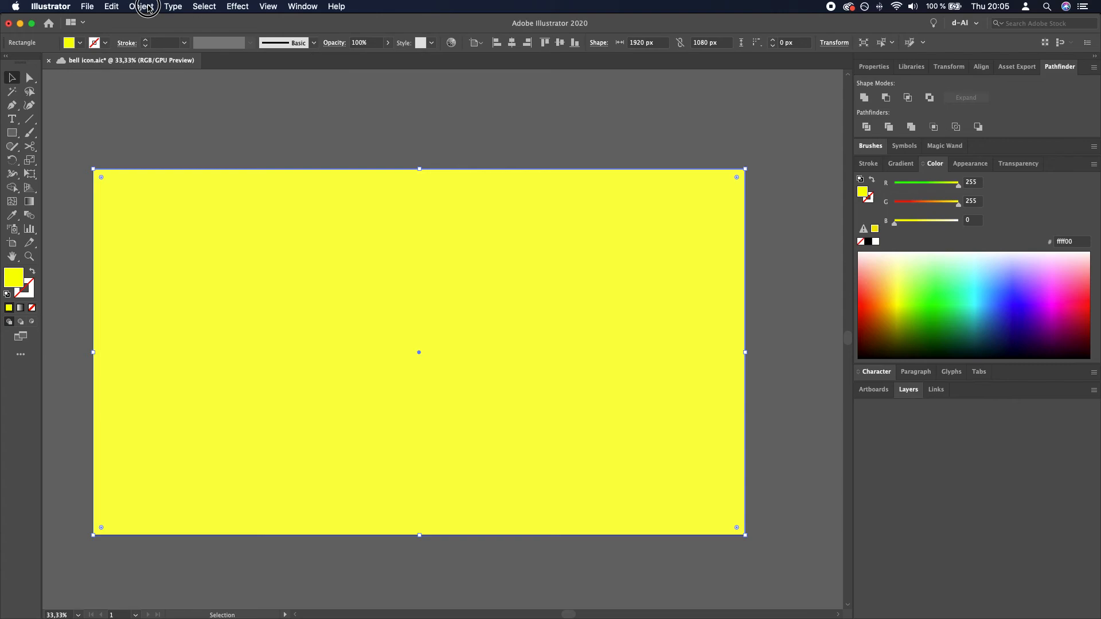
Send the yellow rectangle to the back, then select the bell body
{"action": "left_click", "coordinate": [141, 7]}
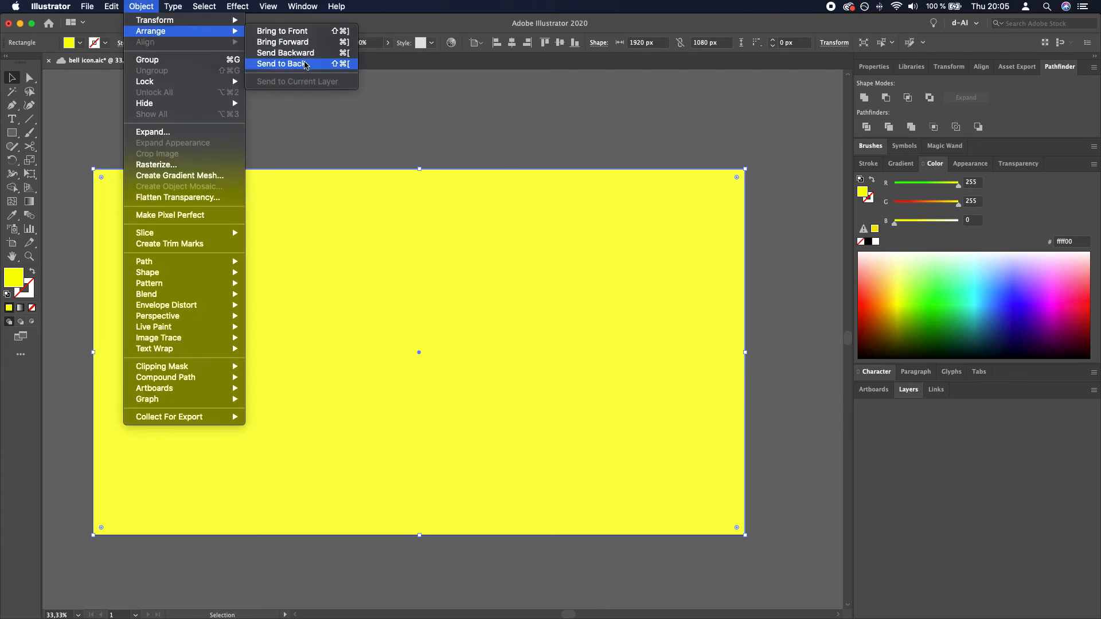
{"action": "left_click", "coordinate": [283, 64]}
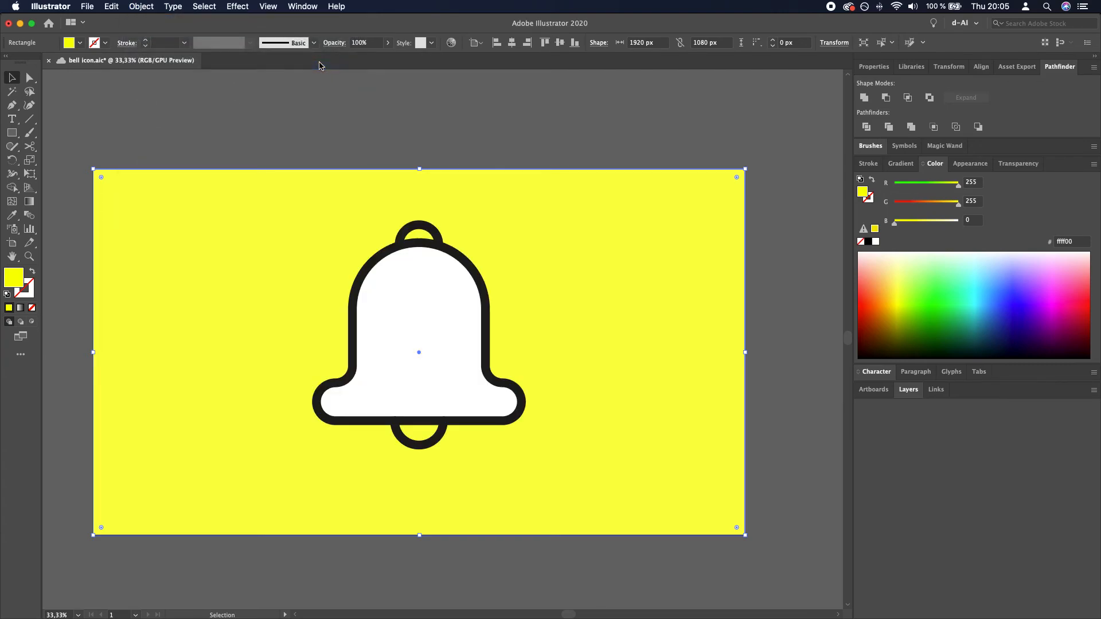
{"action": "left_click", "coordinate": [257, 113]}
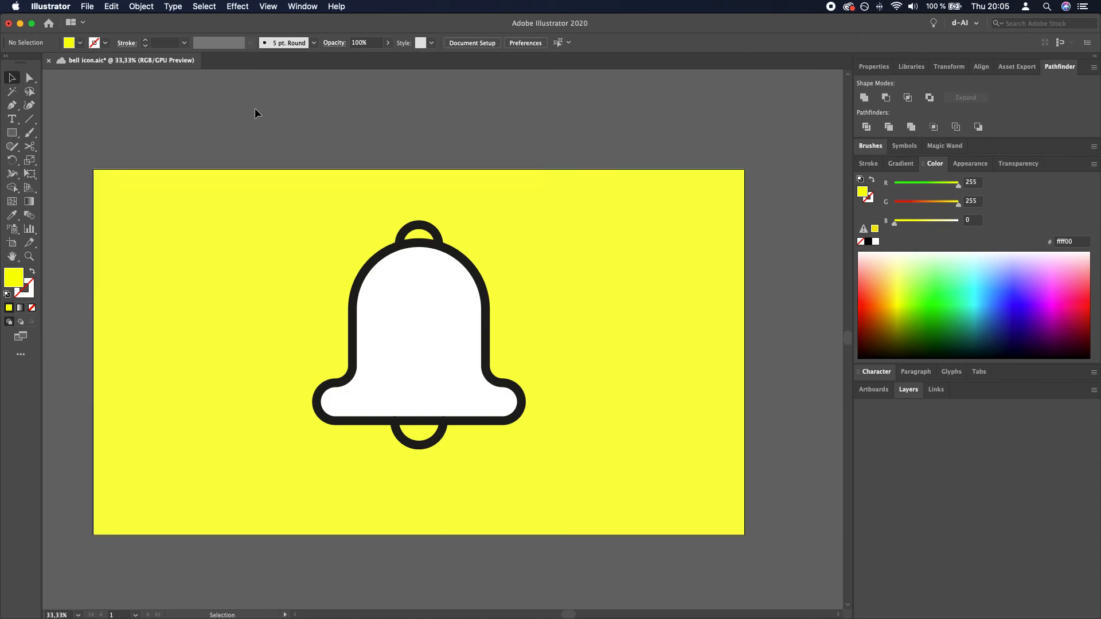
{"action": "left_click", "coordinate": [419, 436]}
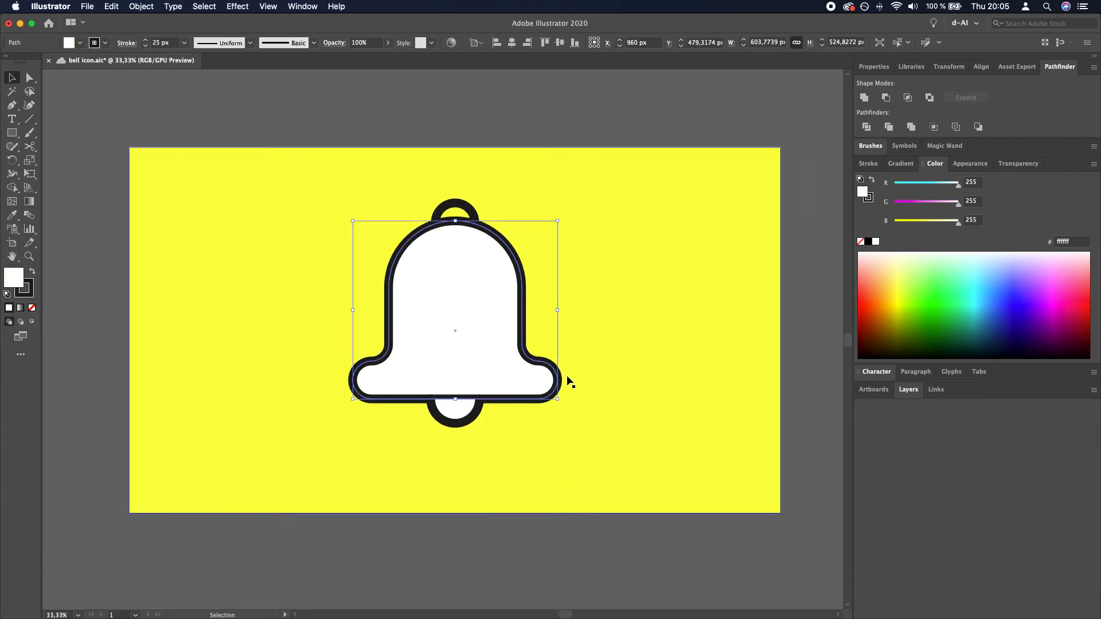
{"action": "left_click", "coordinate": [140, 7]}
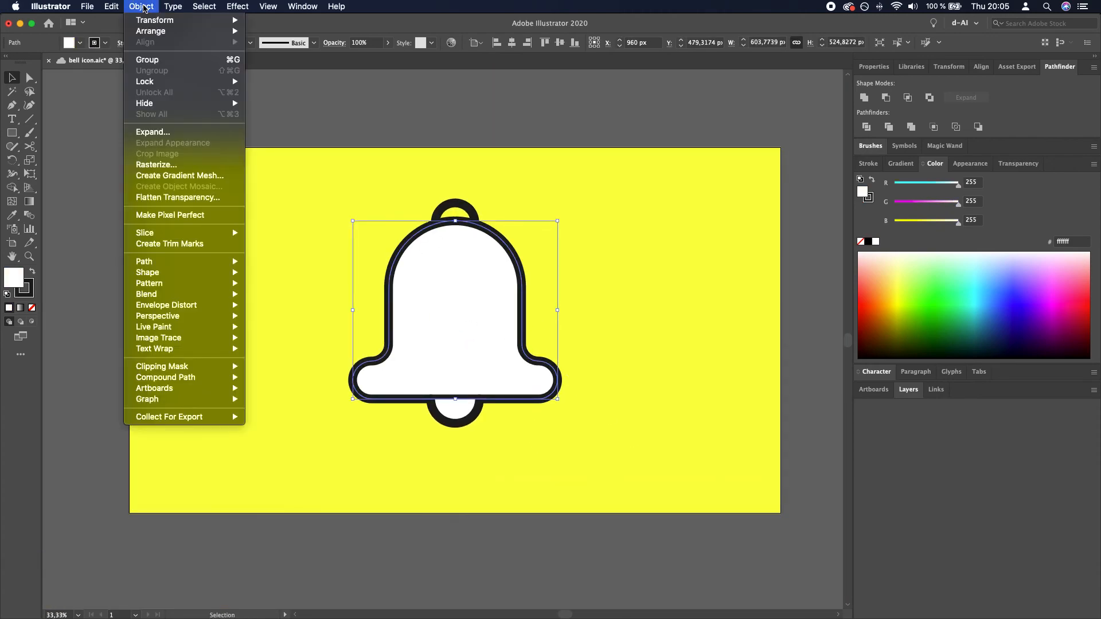